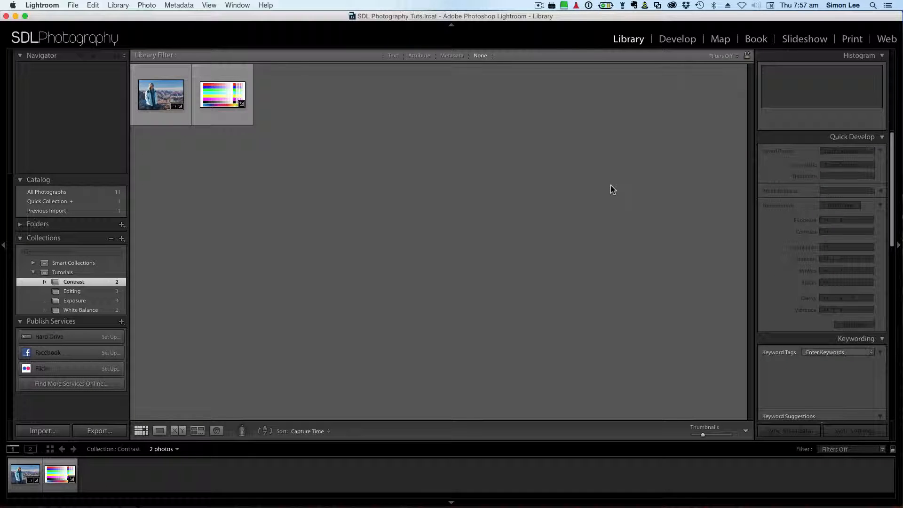
mouse_move(426, 194)
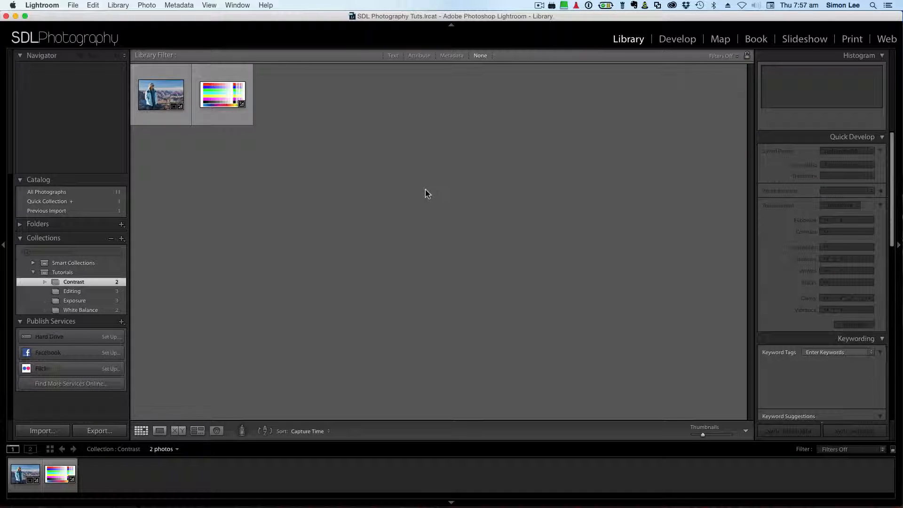
mouse_move(161, 94)
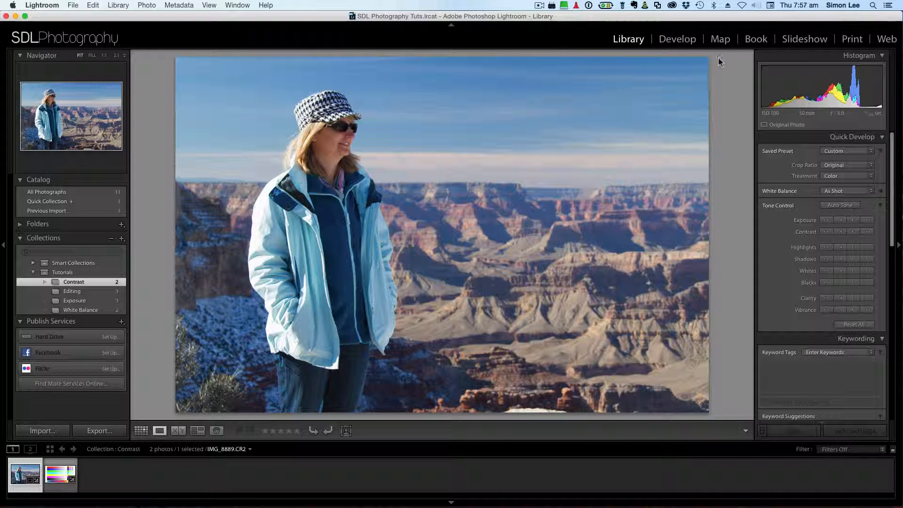
mouse_move(661, 125)
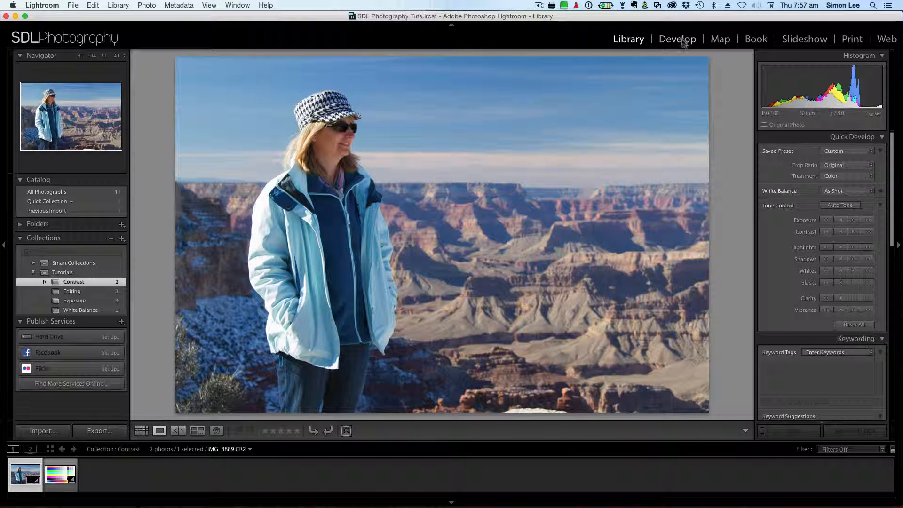
Step: Switch to the Develop module to start editing the Grand Canyon portrait
click(677, 38)
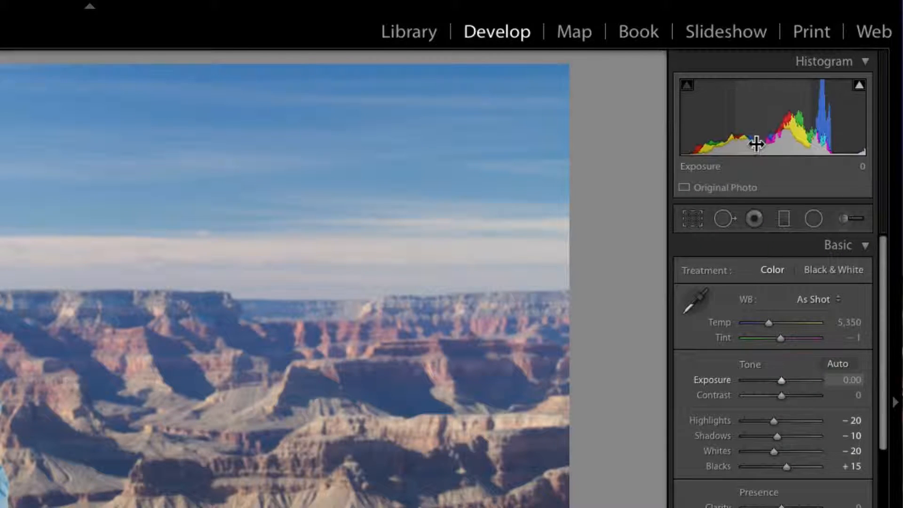
mouse_move(719, 147)
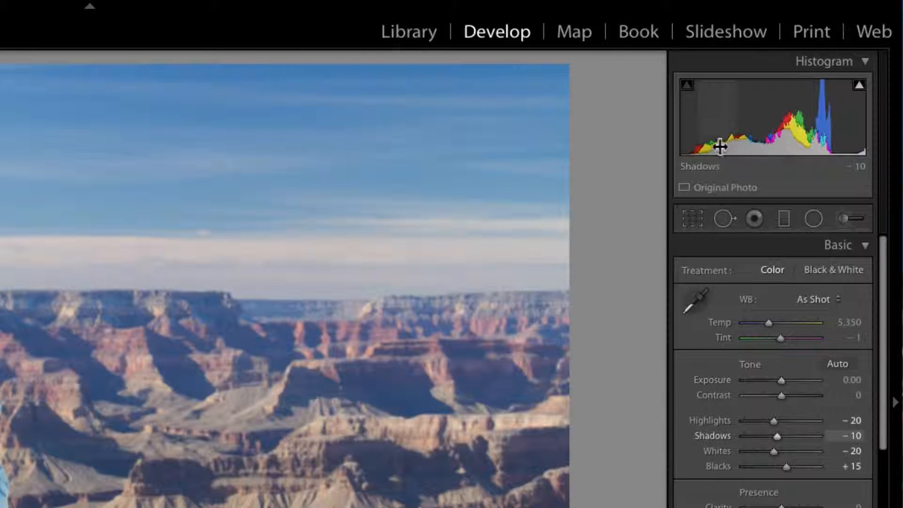
mouse_move(777, 140)
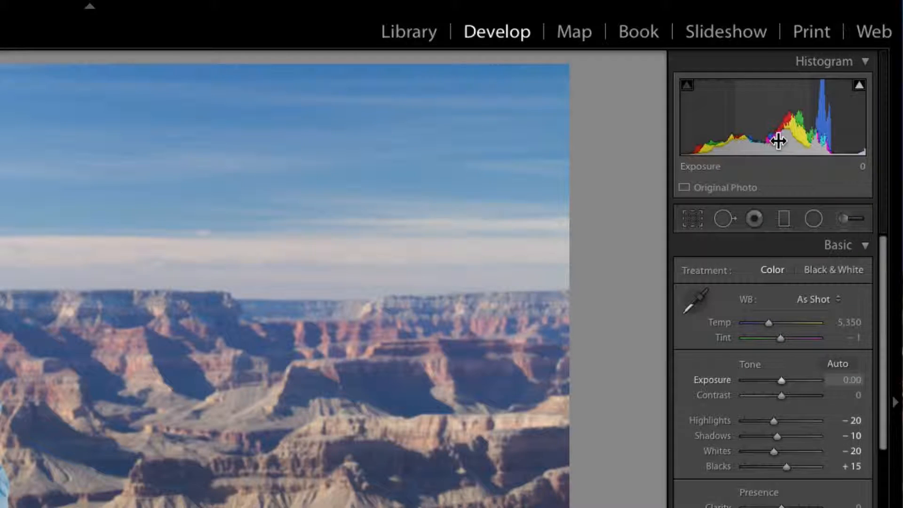
mouse_move(792, 420)
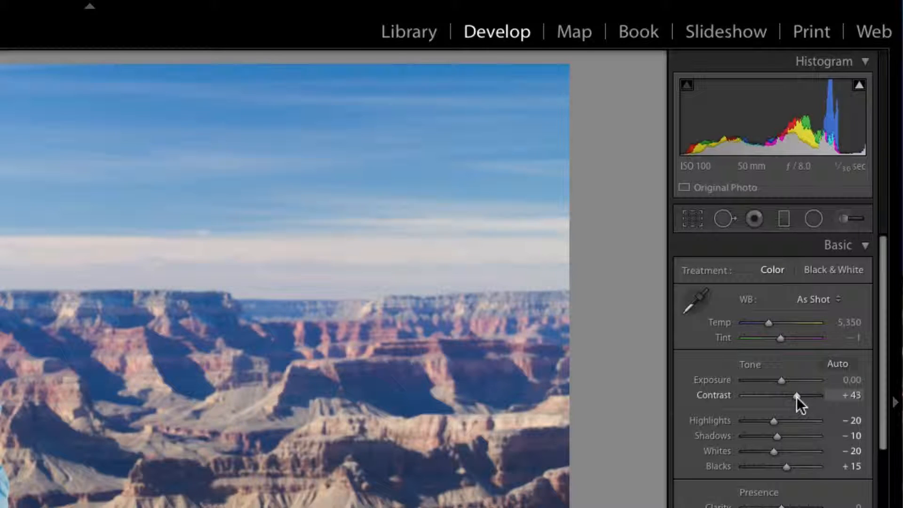
mouse_move(96, 374)
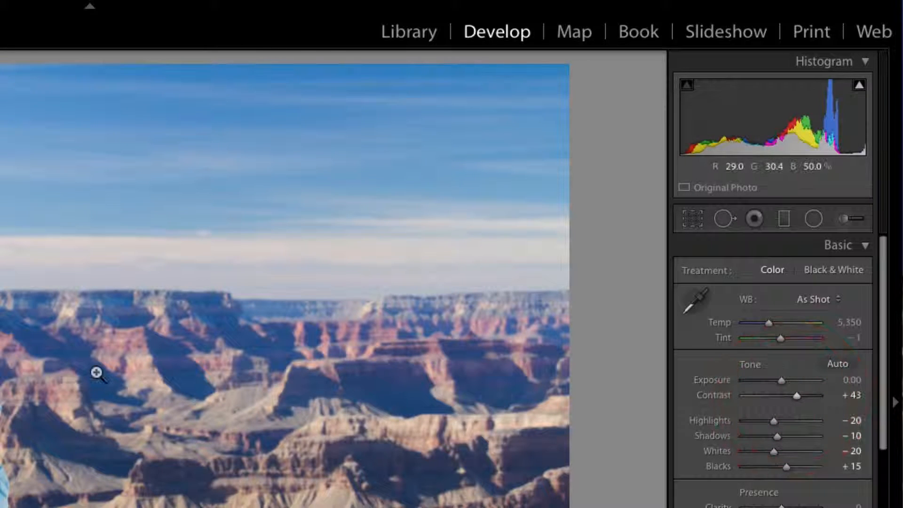
mouse_move(133, 451)
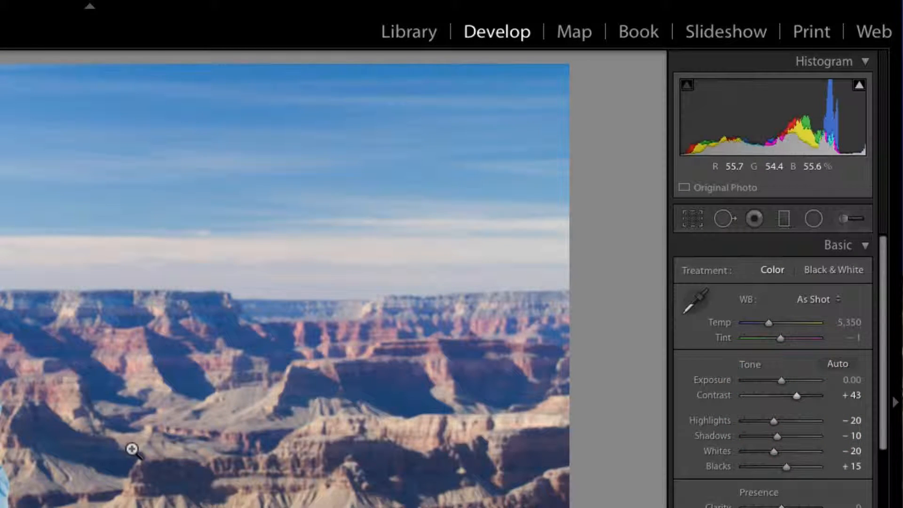
mouse_move(604, 342)
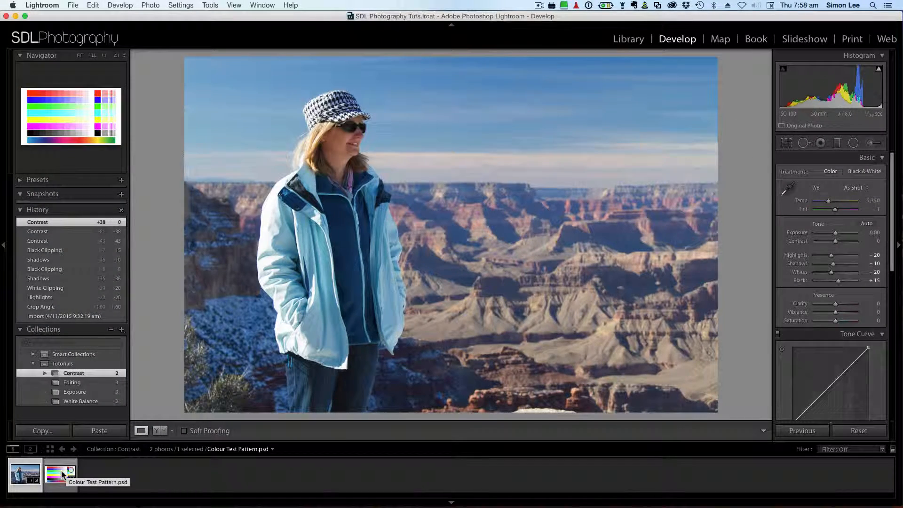
Step: Select the Colour Test Pattern image from the filmstrip
click(59, 474)
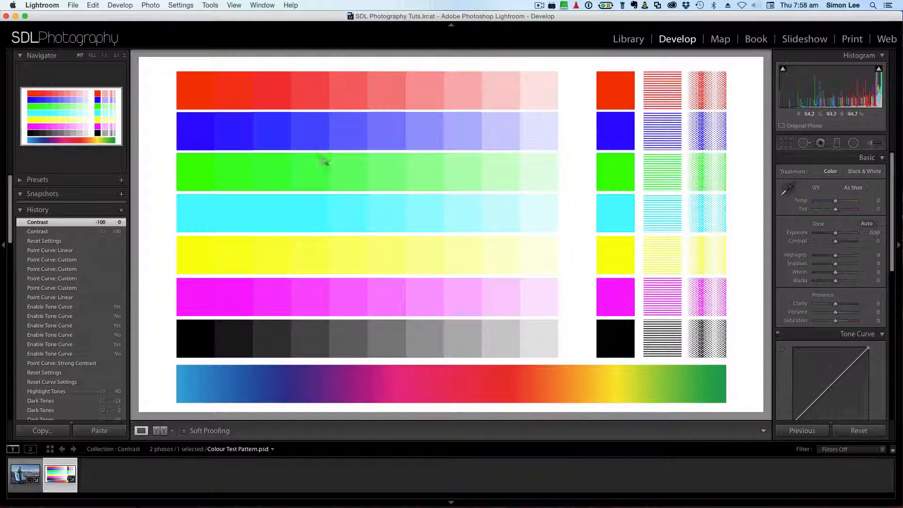
mouse_move(194, 93)
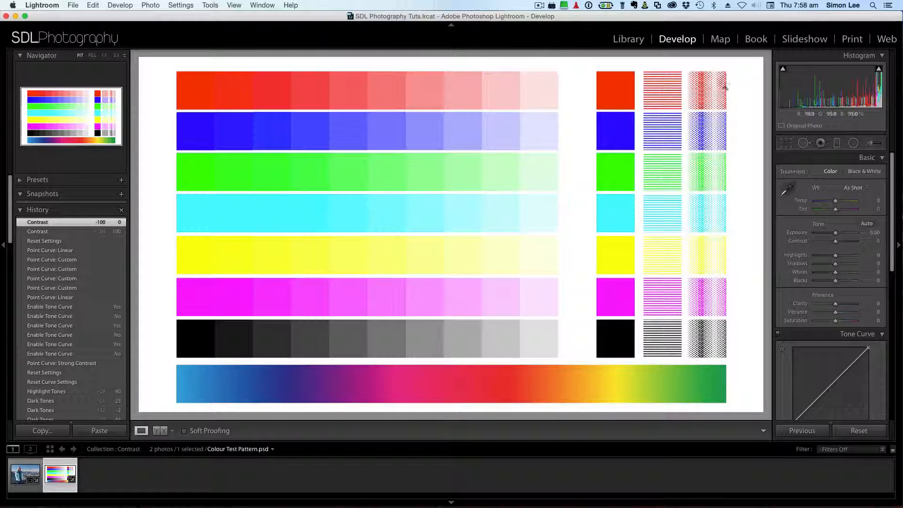
mouse_move(190, 385)
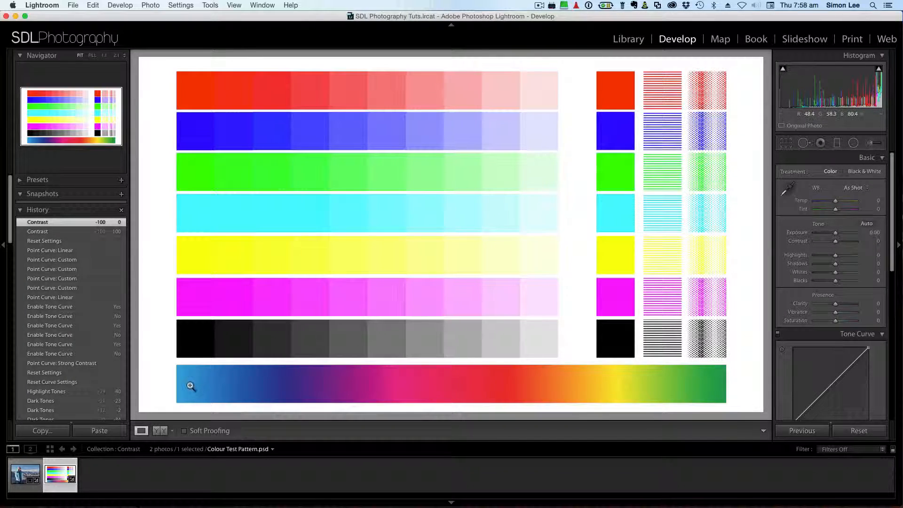
mouse_move(573, 195)
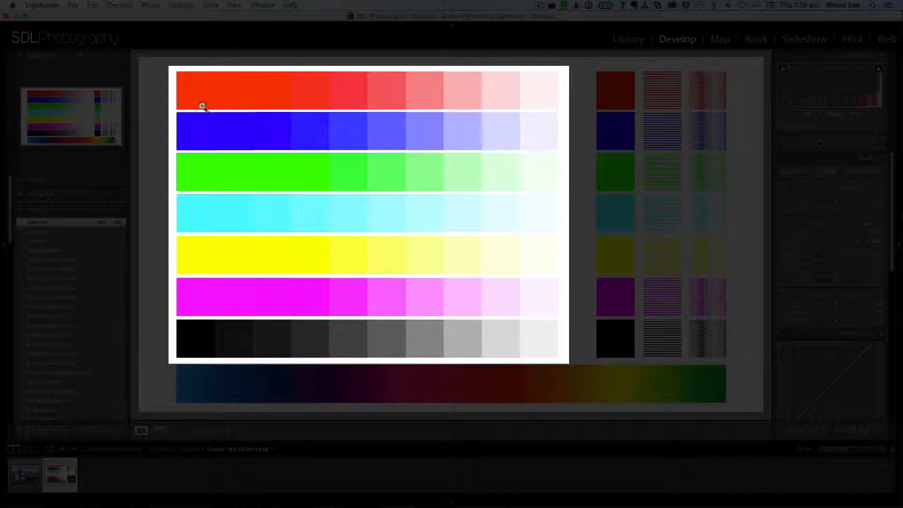
mouse_move(210, 204)
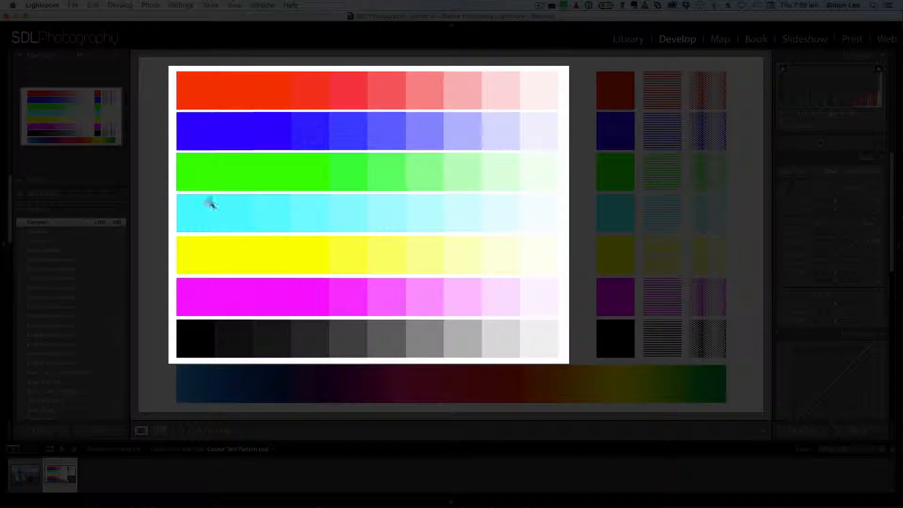
mouse_move(190, 263)
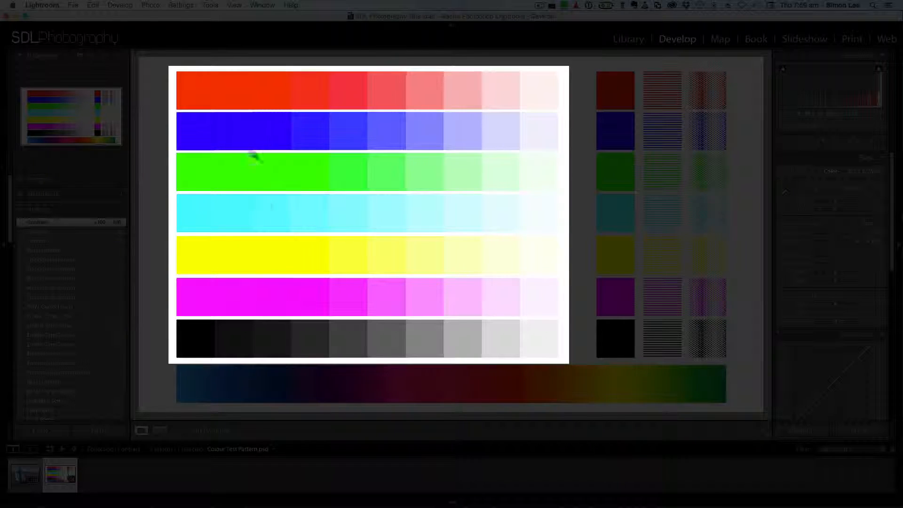
mouse_move(314, 103)
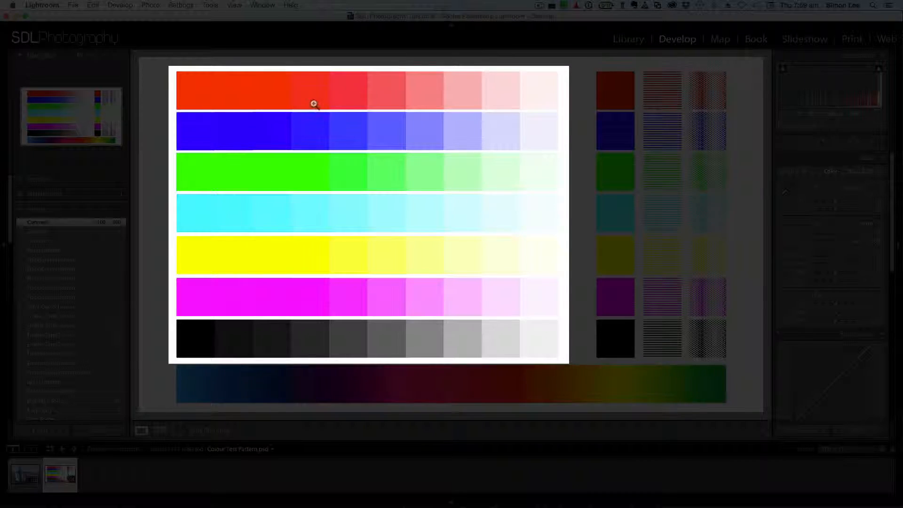
mouse_move(281, 232)
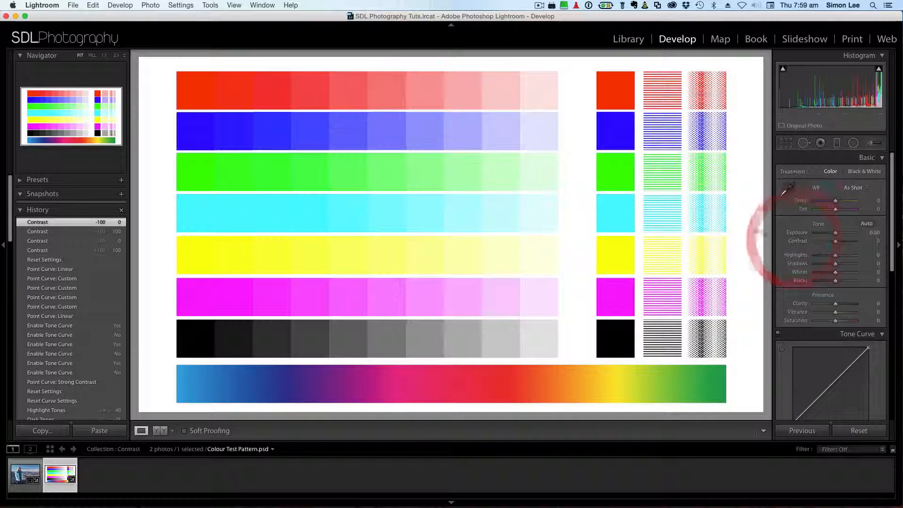
mouse_move(357, 168)
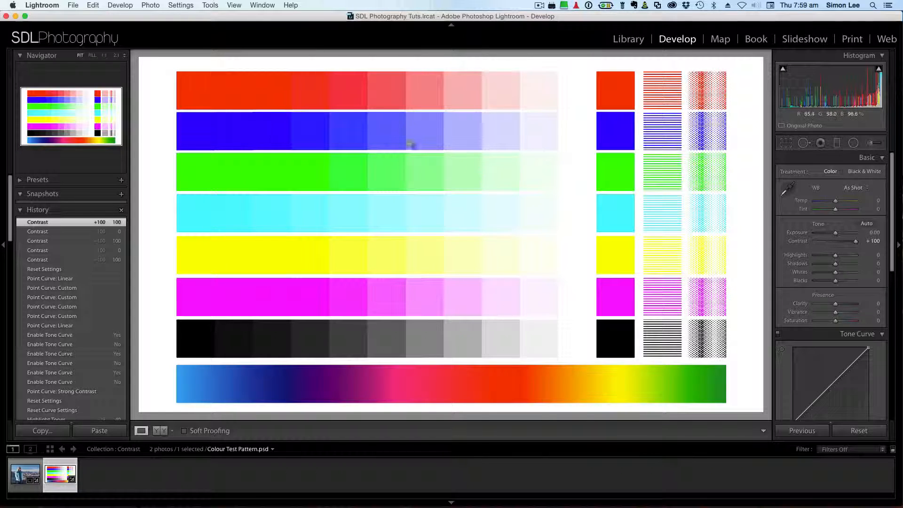
mouse_move(556, 178)
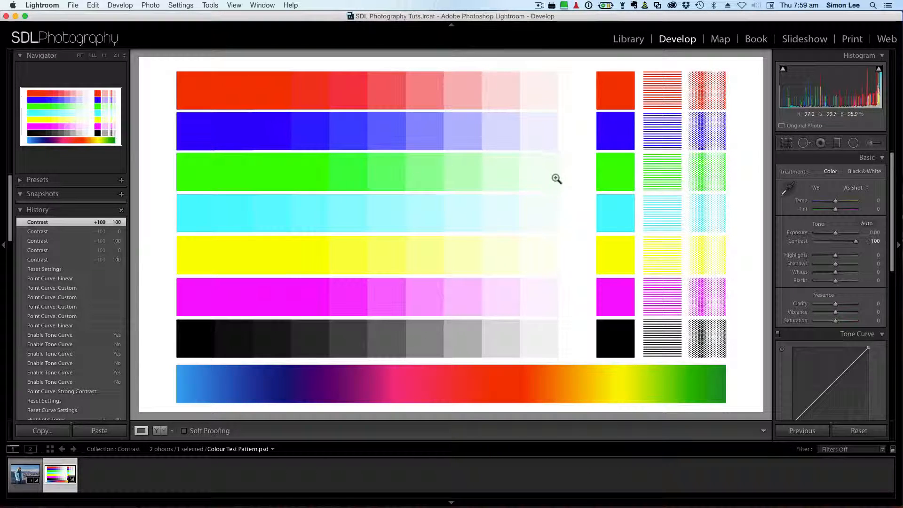
mouse_move(800, 242)
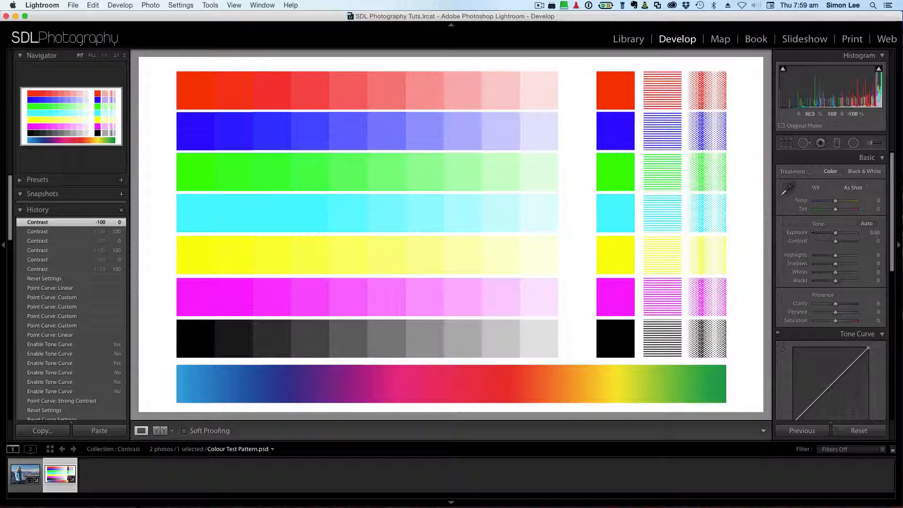
Step: Select the Grand Canyon portrait again and collapse the Tone Curve panel
click(25, 474)
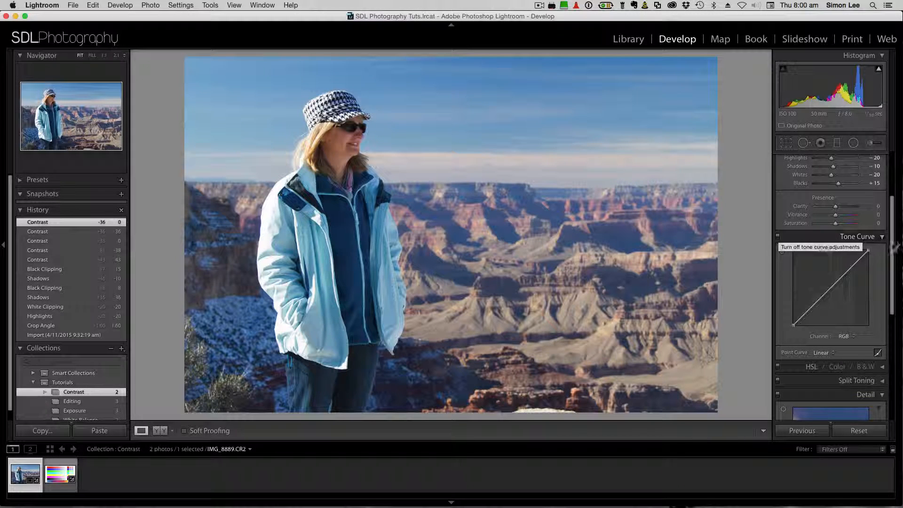
click(881, 236)
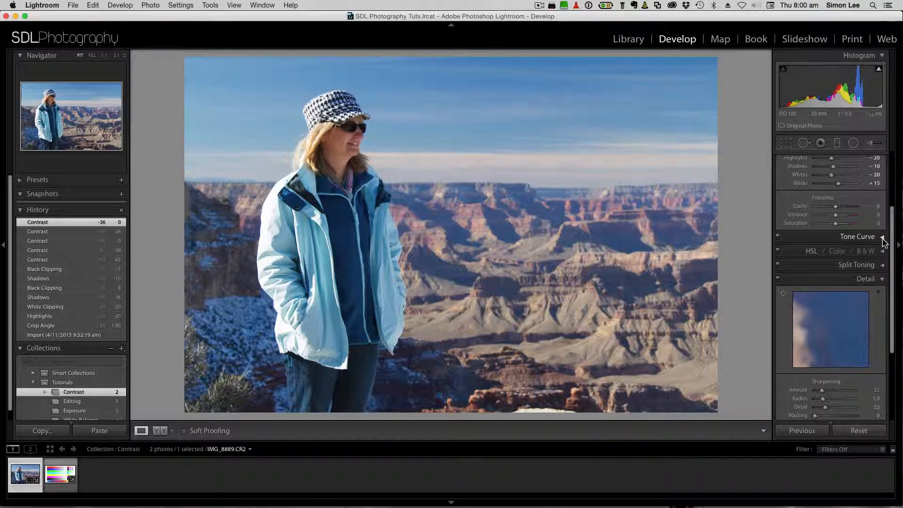
Step: Expand the Tone Curve panel and reset the tested black endpoint back to a Linear curve
click(880, 236)
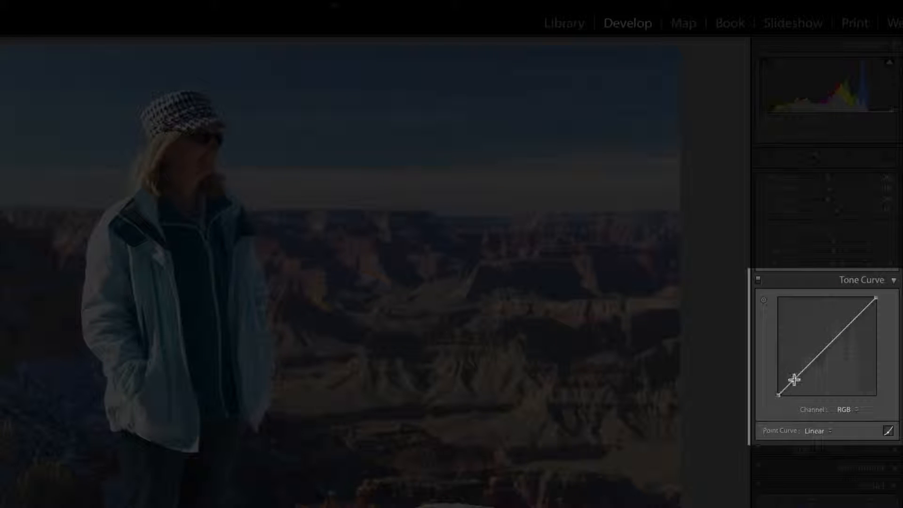
mouse_move(844, 345)
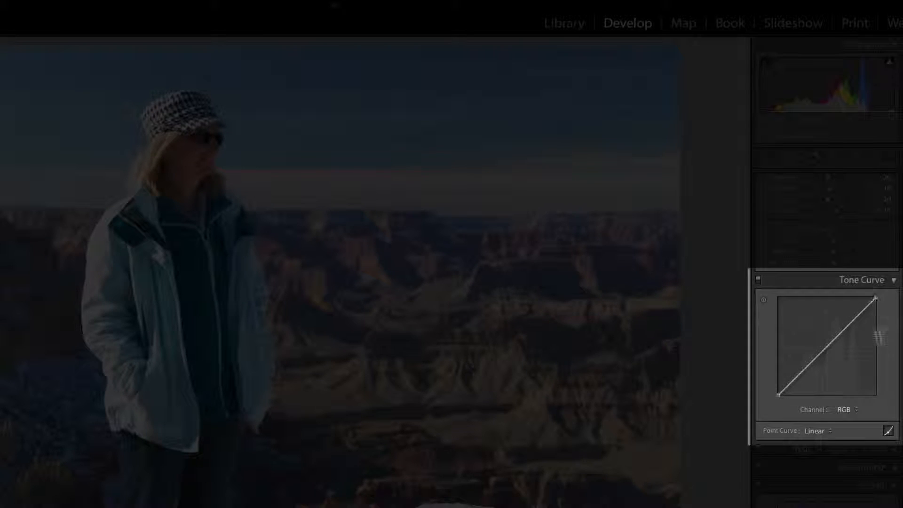
mouse_move(874, 298)
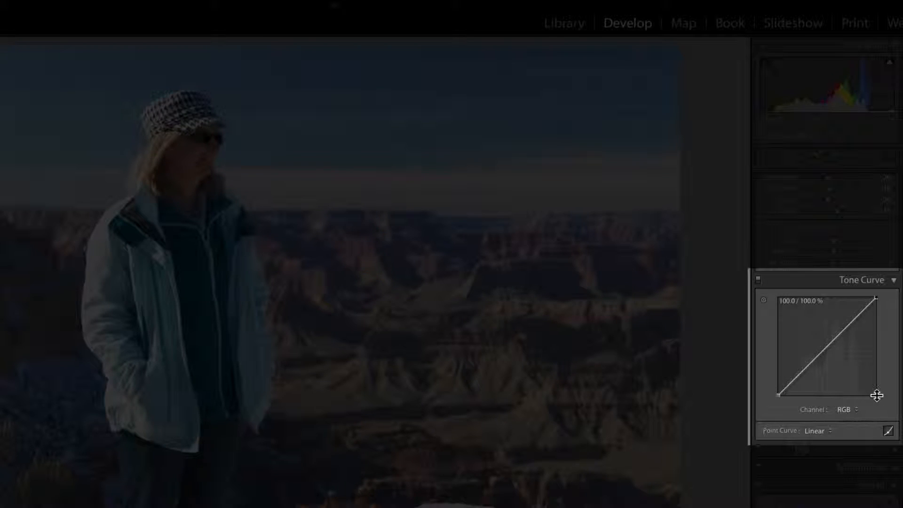
mouse_move(773, 401)
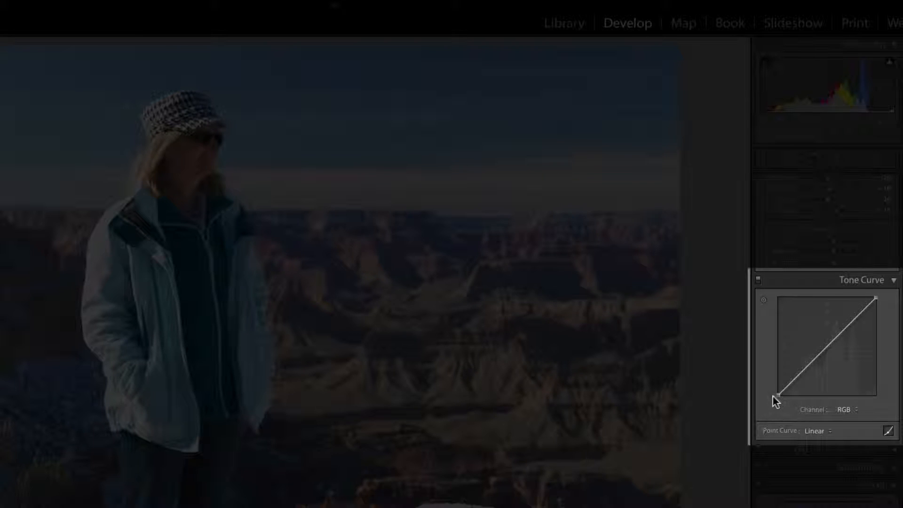
mouse_move(777, 309)
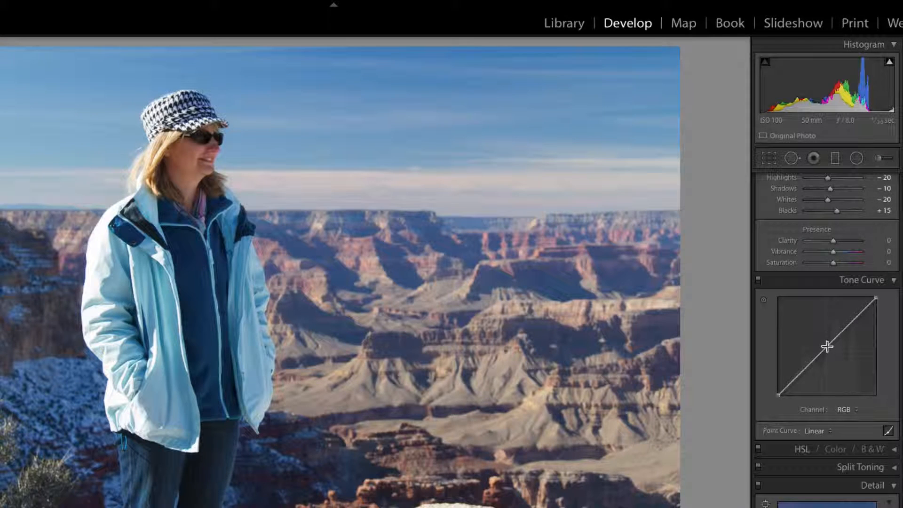
mouse_move(777, 394)
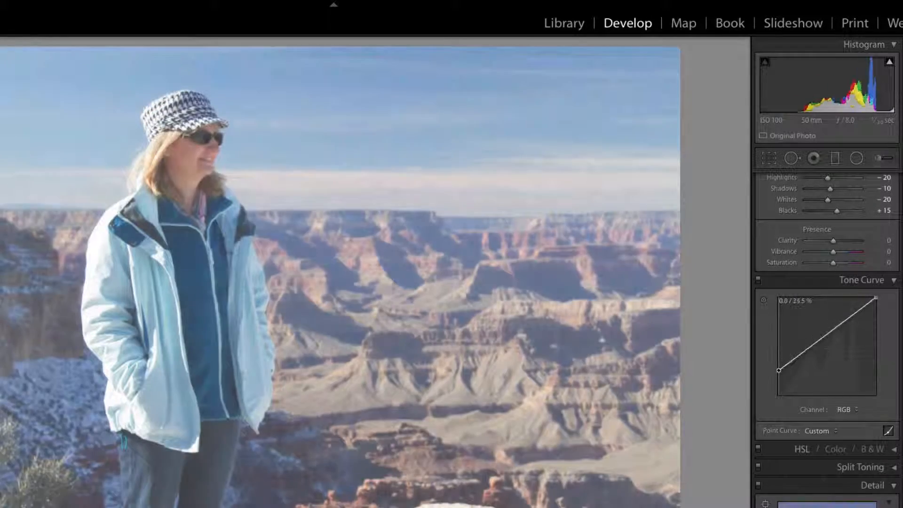
click(817, 429)
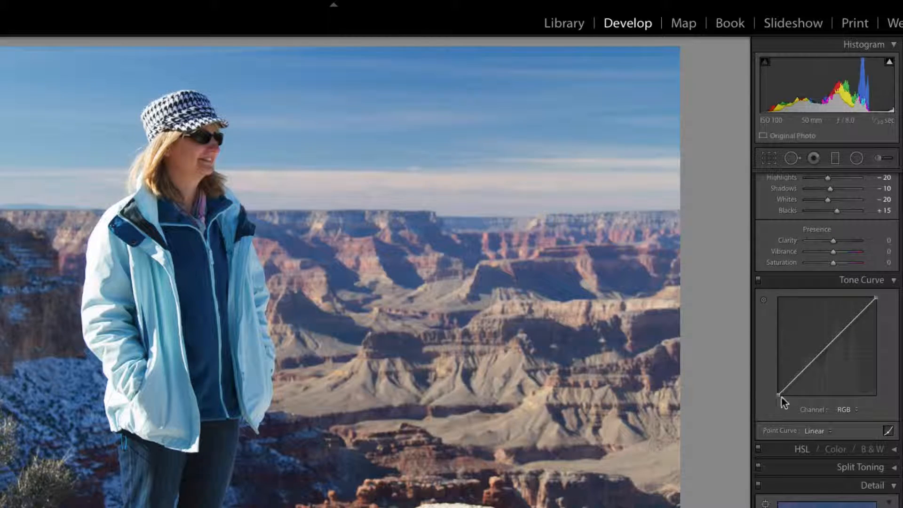
mouse_move(777, 393)
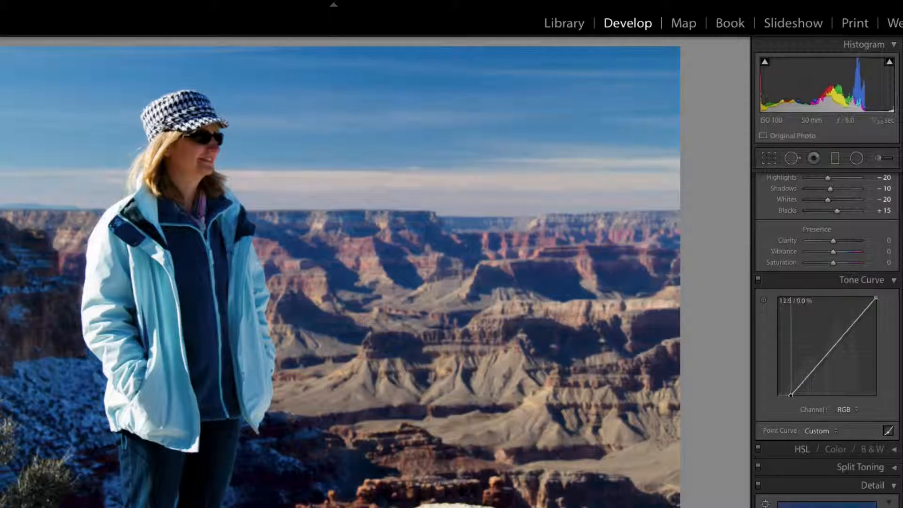
click(816, 430)
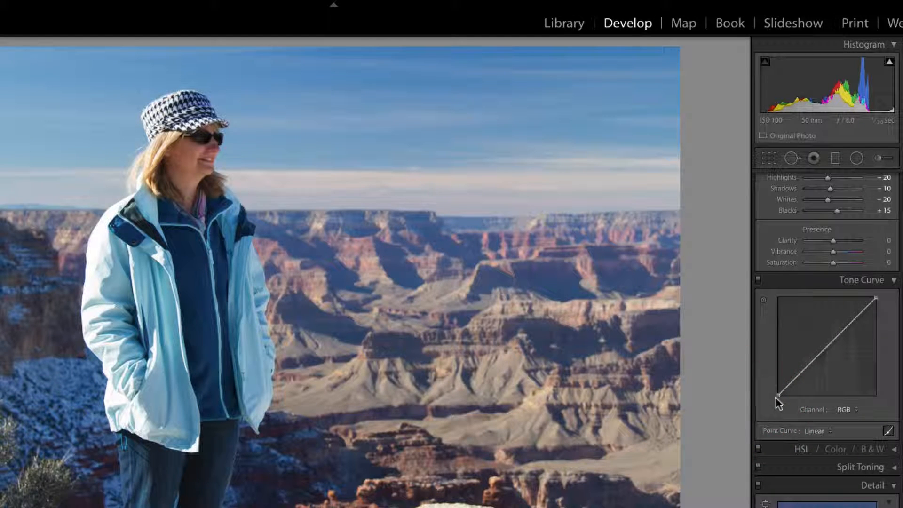
mouse_move(824, 348)
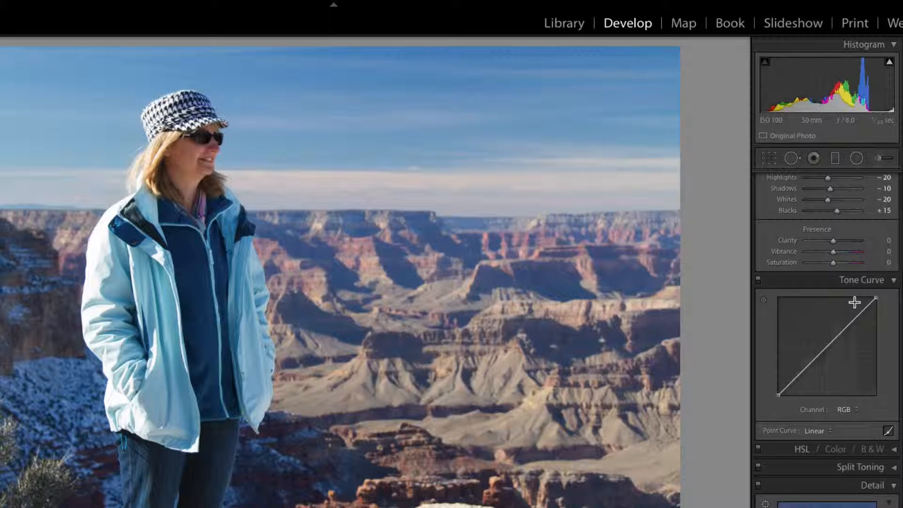
mouse_move(796, 383)
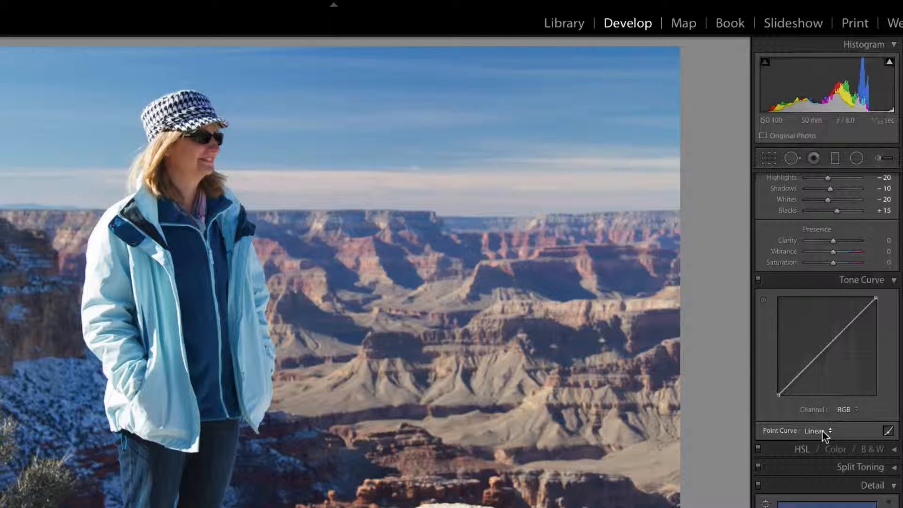
click(817, 429)
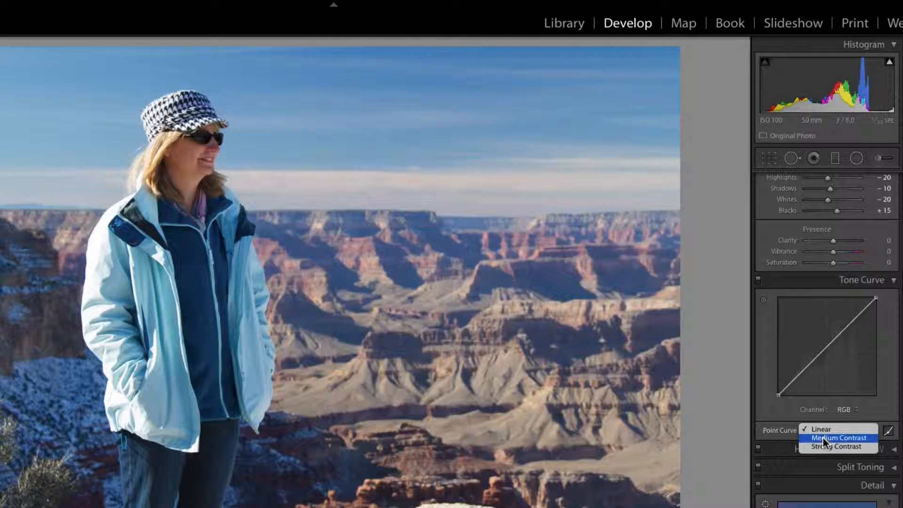
click(835, 438)
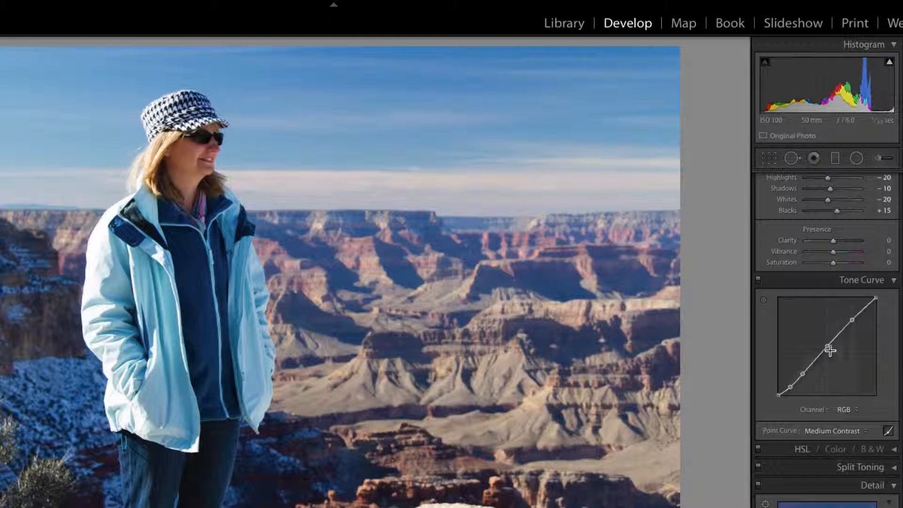
mouse_move(575, 399)
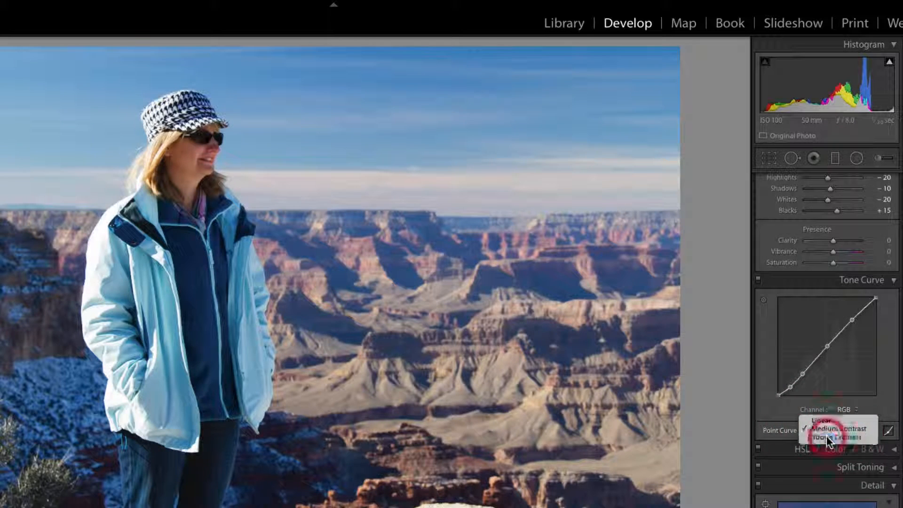
click(837, 439)
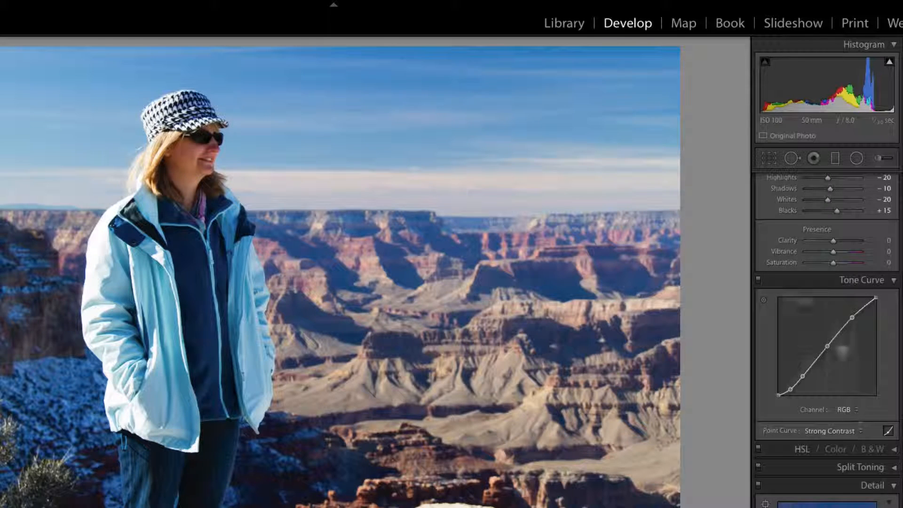
mouse_move(809, 328)
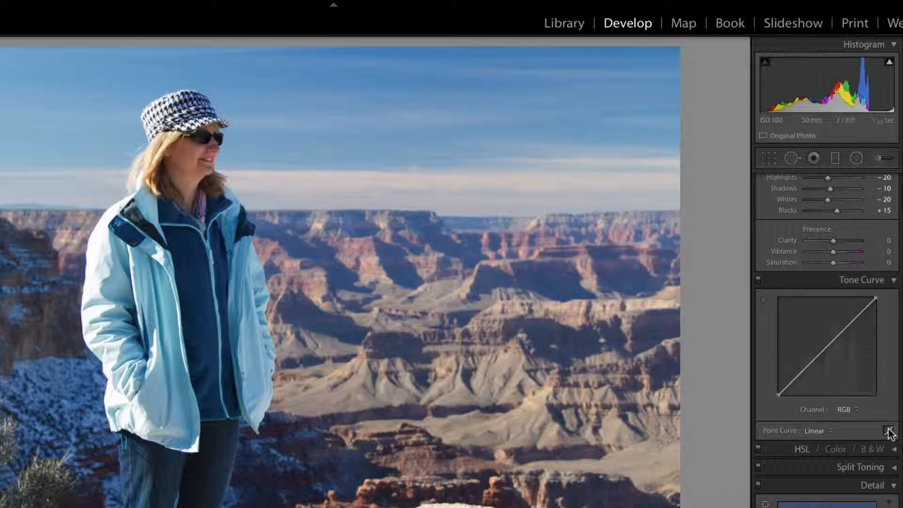
click(889, 418)
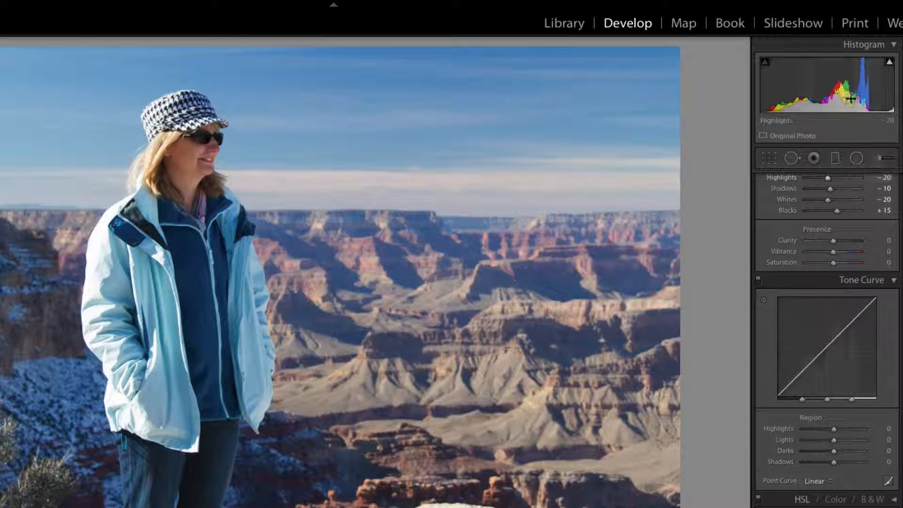
mouse_move(826, 342)
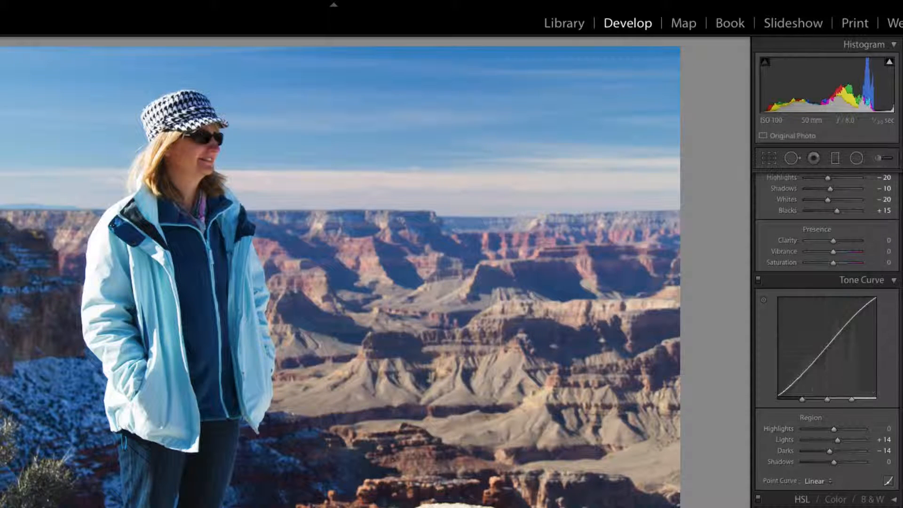
right_click(823, 345)
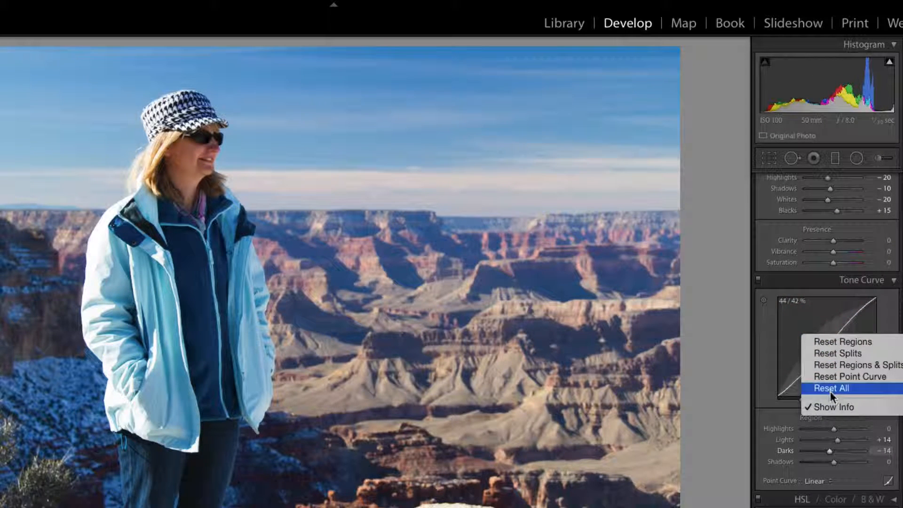
click(830, 387)
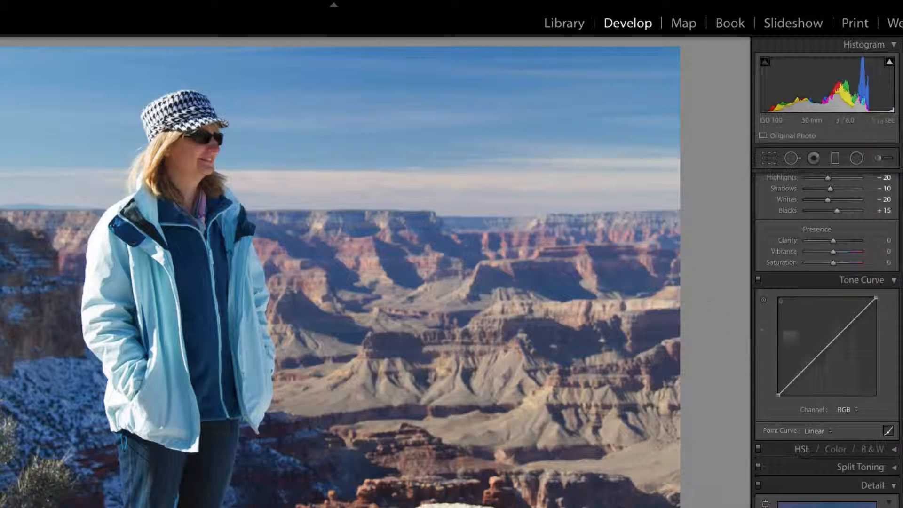
mouse_move(828, 346)
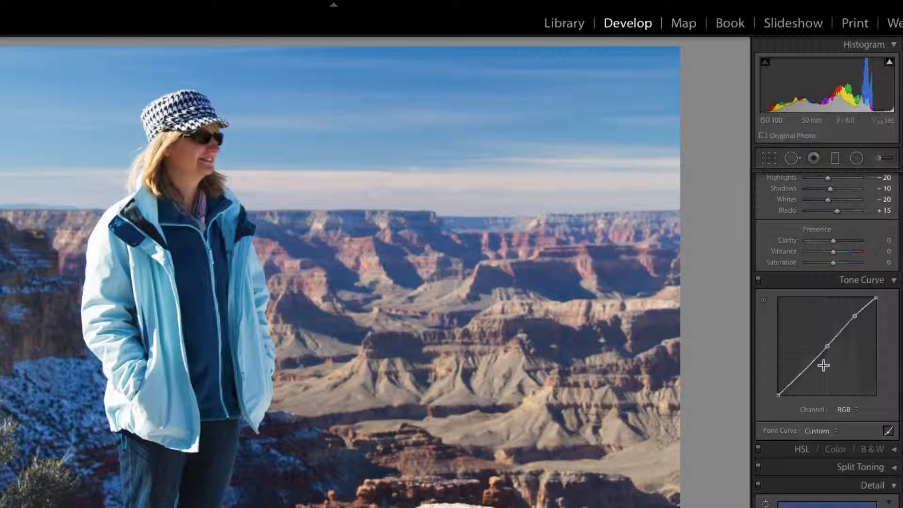
mouse_move(529, 393)
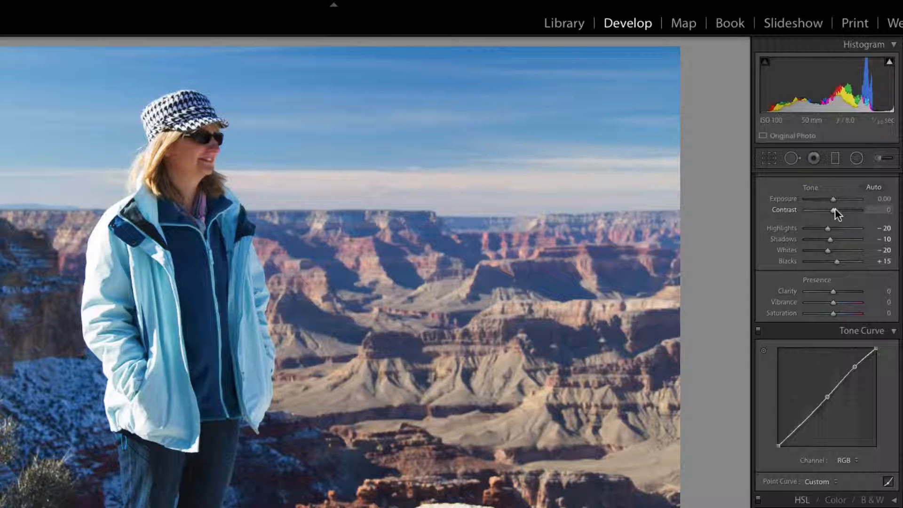
Step: Scroll the right panel to compare the custom S-curve with the Basic Contrast slider
scroll(down, 3)
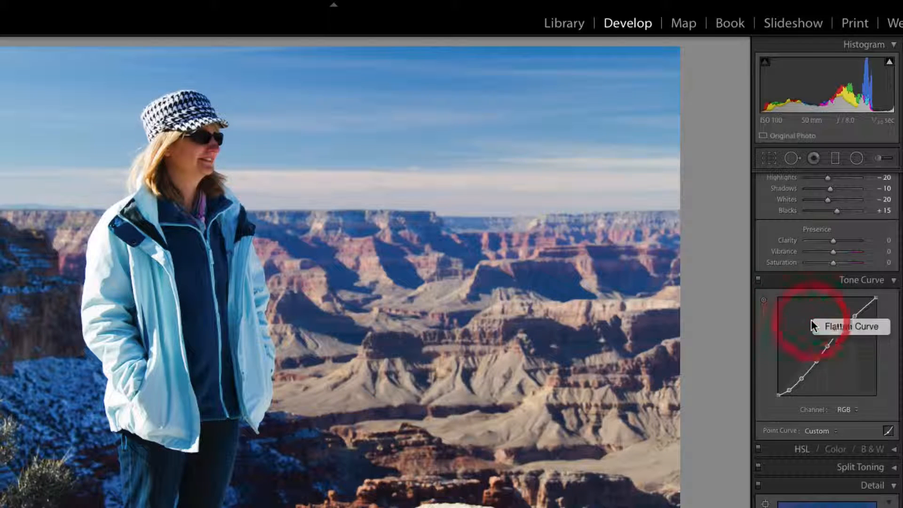
Step: Flatten the curve, try a shadow-darkening point, then flatten it back to Linear via the point's menu
click(827, 326)
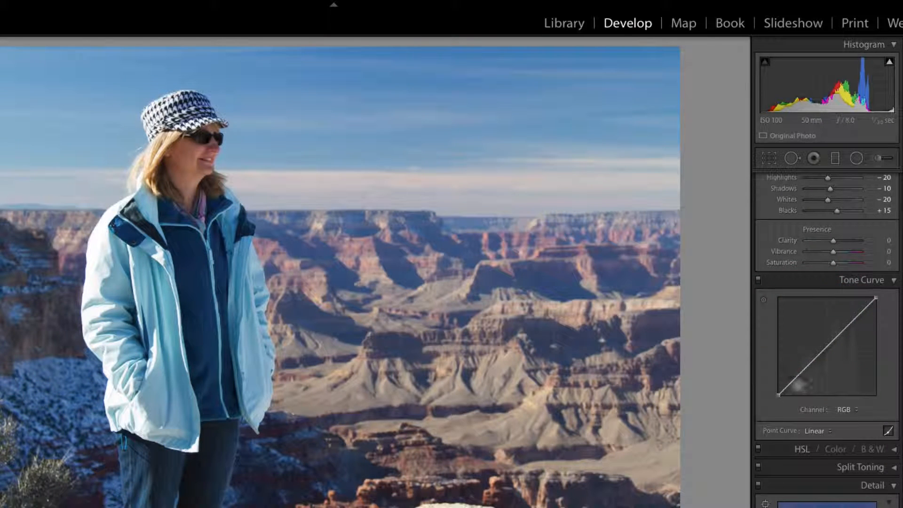
mouse_move(765, 304)
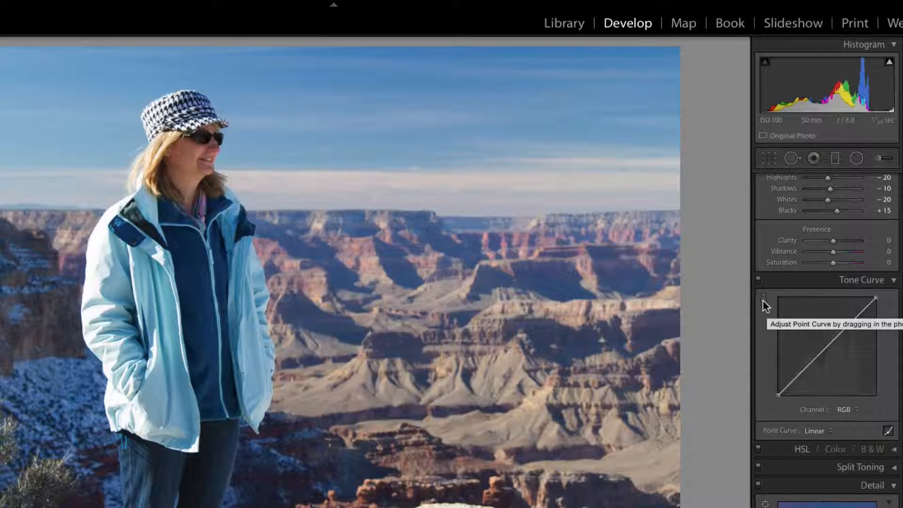
mouse_move(748, 299)
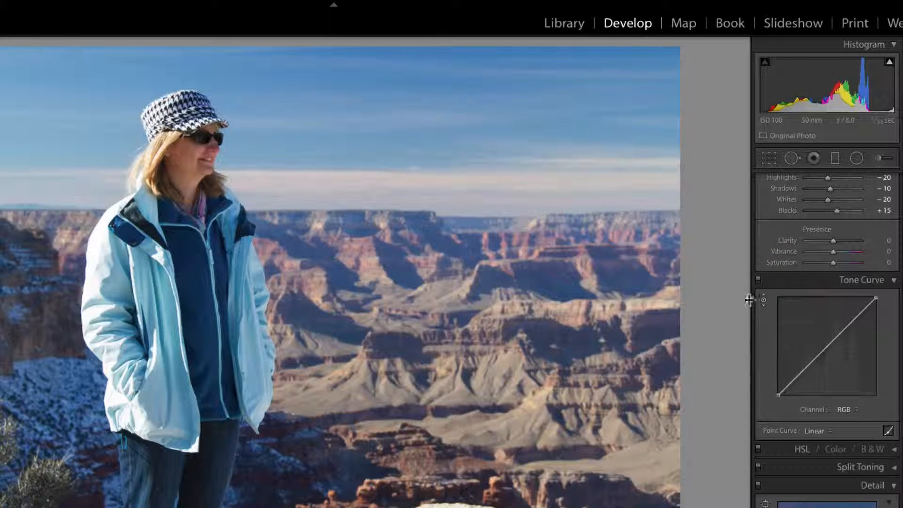
mouse_move(351, 290)
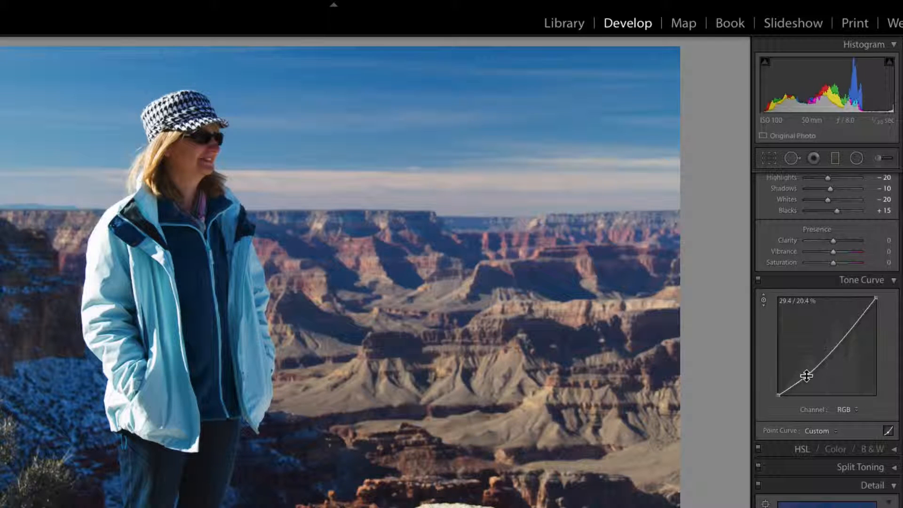
right_click(807, 376)
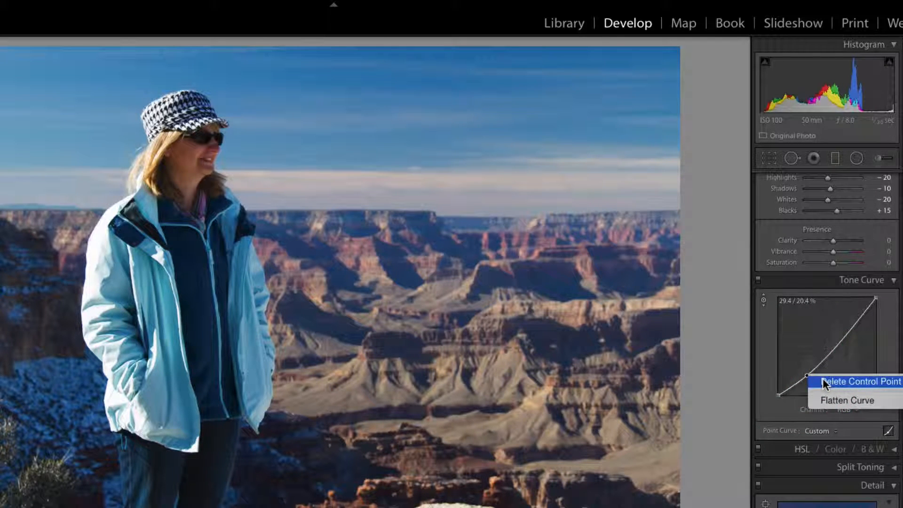
mouse_move(837, 410)
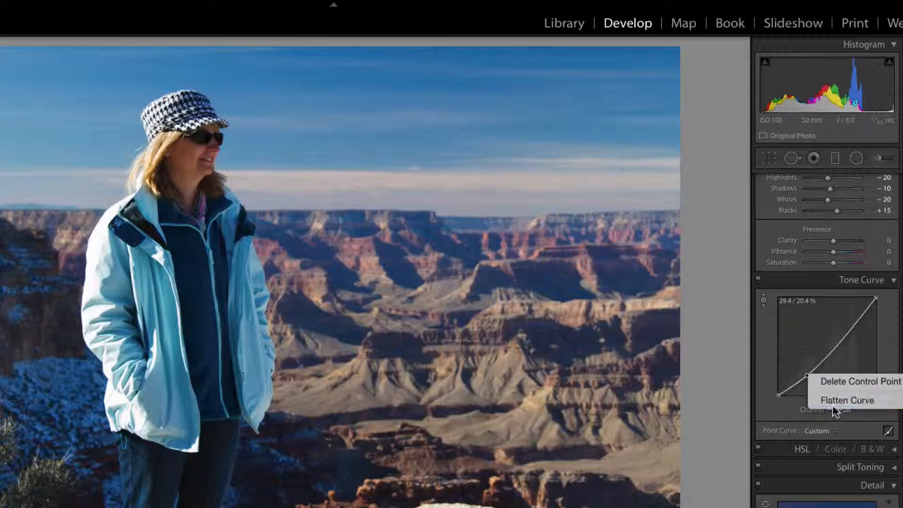
click(846, 401)
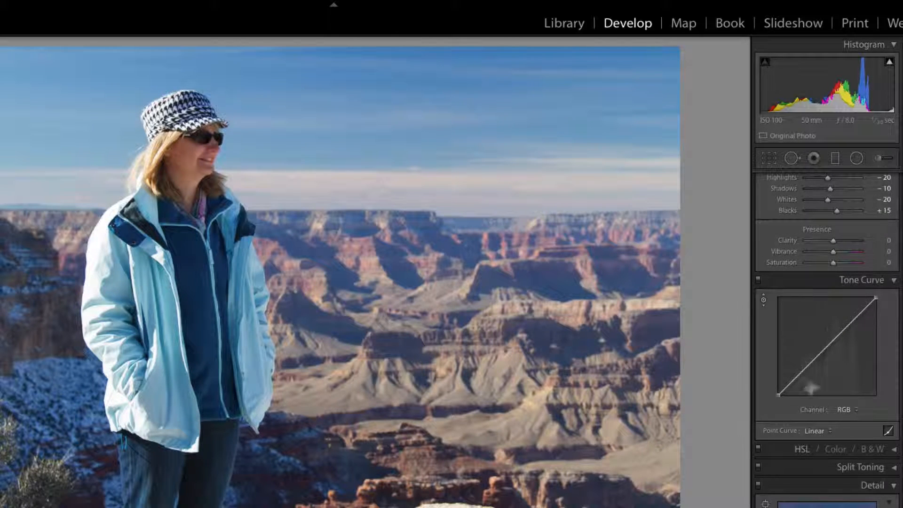
mouse_move(827, 347)
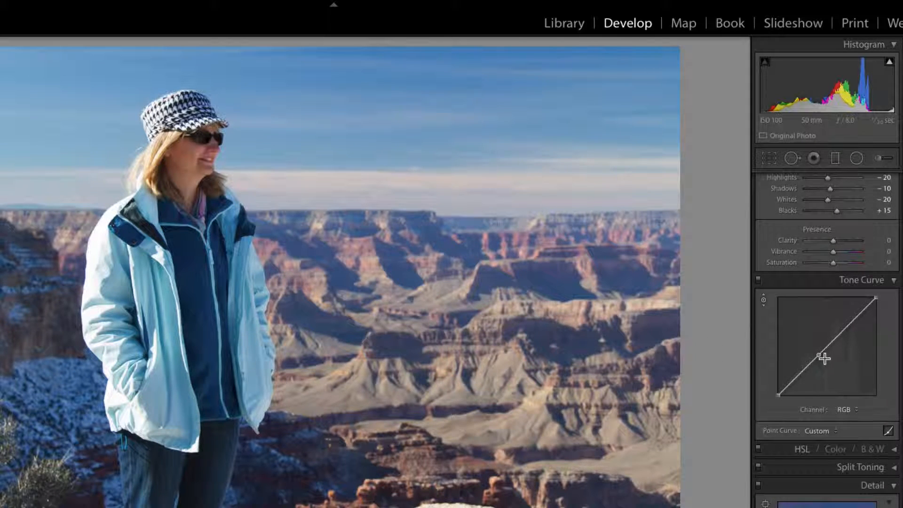
mouse_move(821, 356)
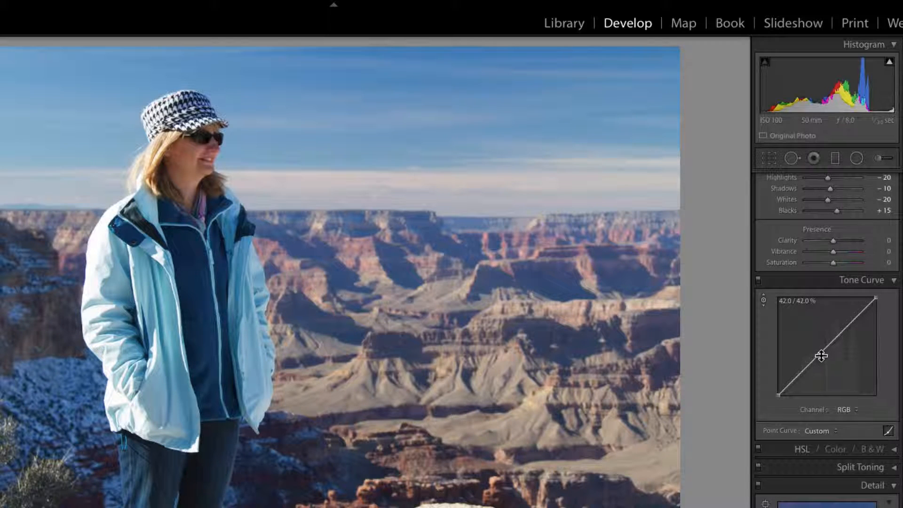
mouse_move(820, 354)
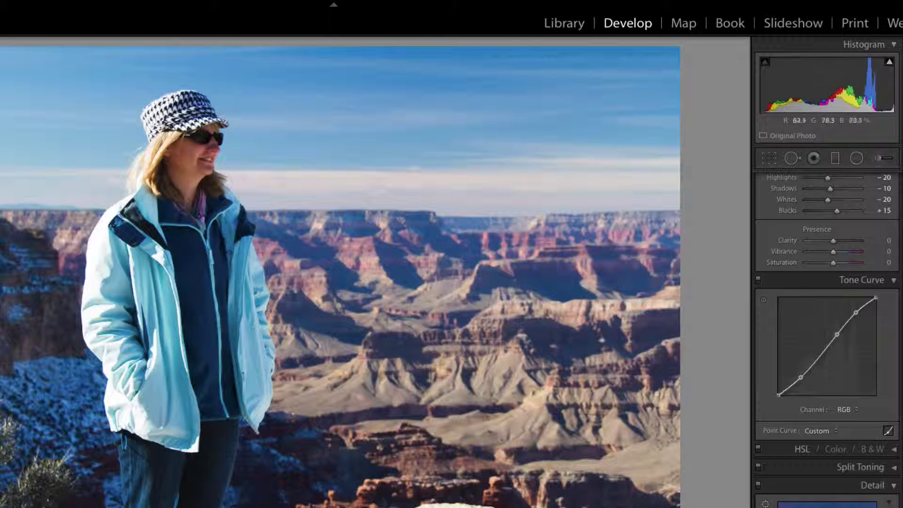
mouse_move(760, 283)
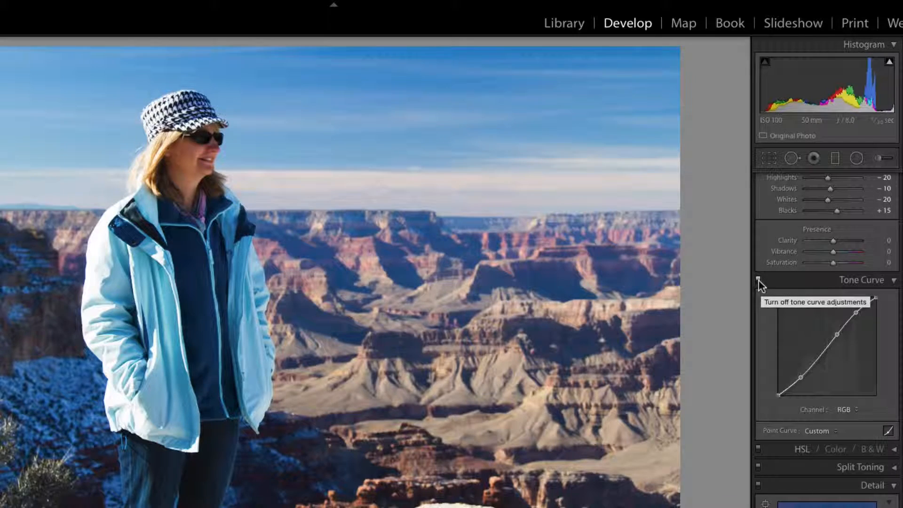